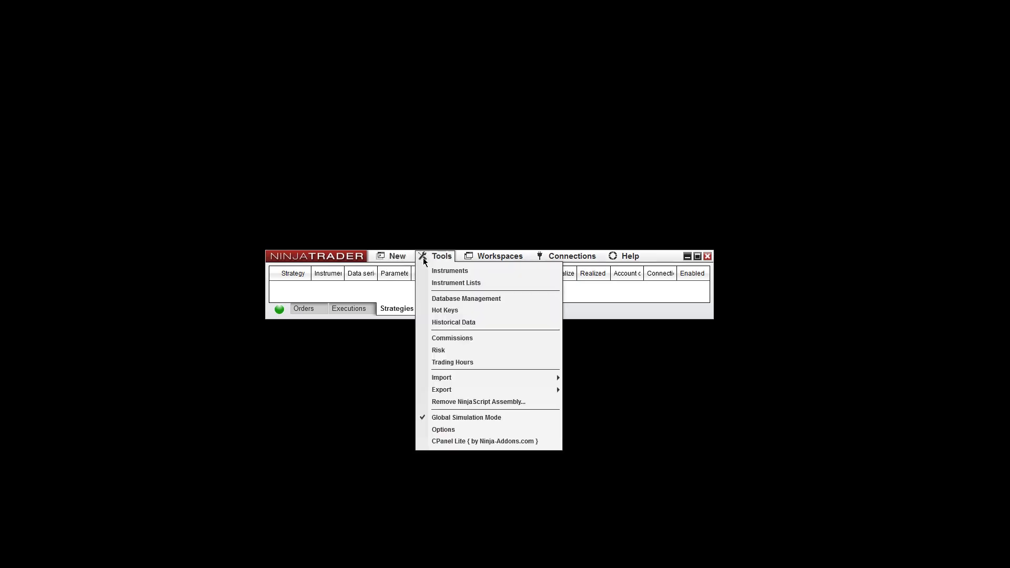
mouse_move(442, 409)
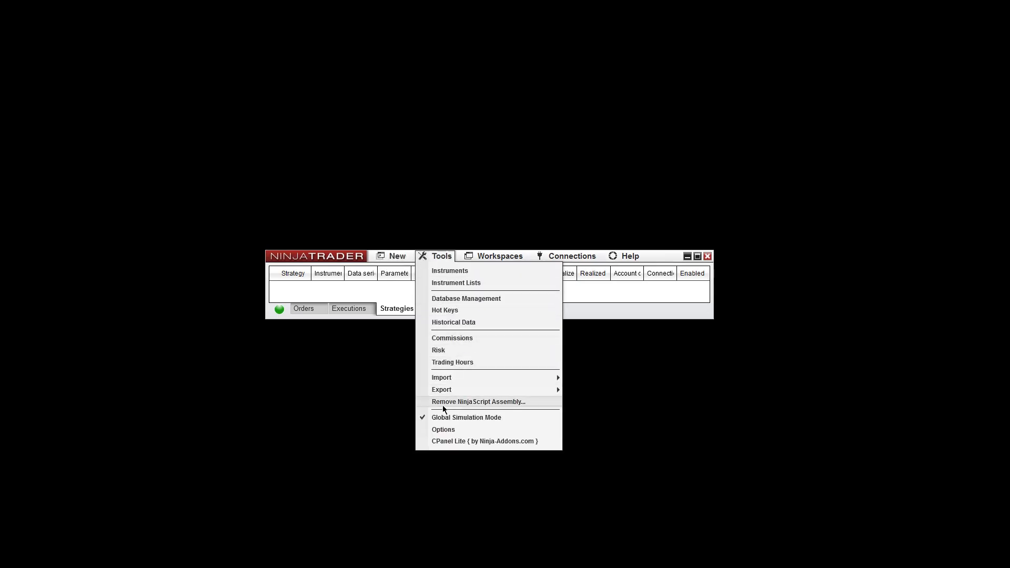
Open the Remove NinjaScript Assembly dialog from the Tools menu
left_click(478, 402)
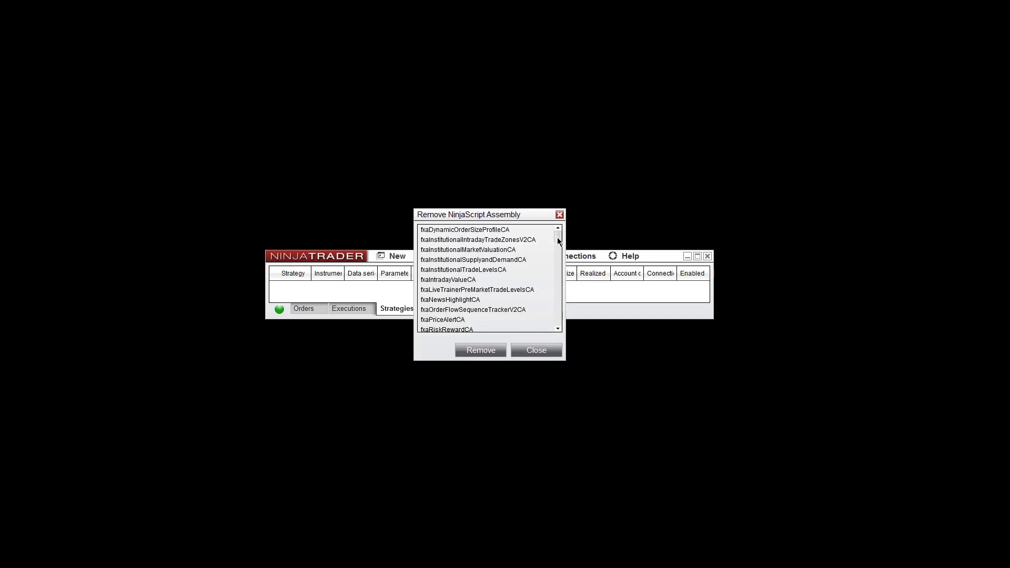
Scroll the assembly list down to the ncat entries around ncatRSD and ncatRussell2000Scalper
scroll("down", 3)
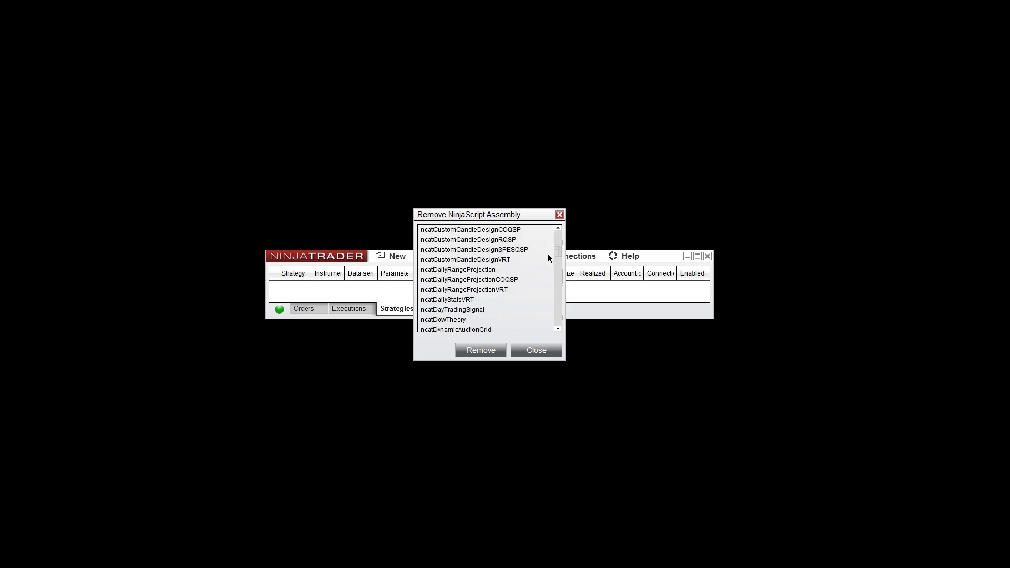
scroll("down", 3)
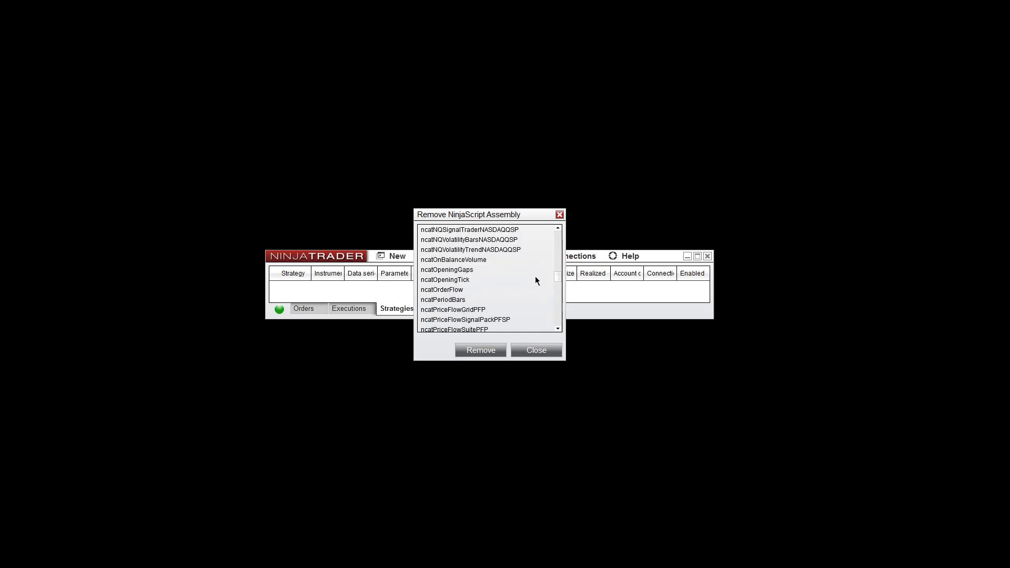
scroll("down", 3)
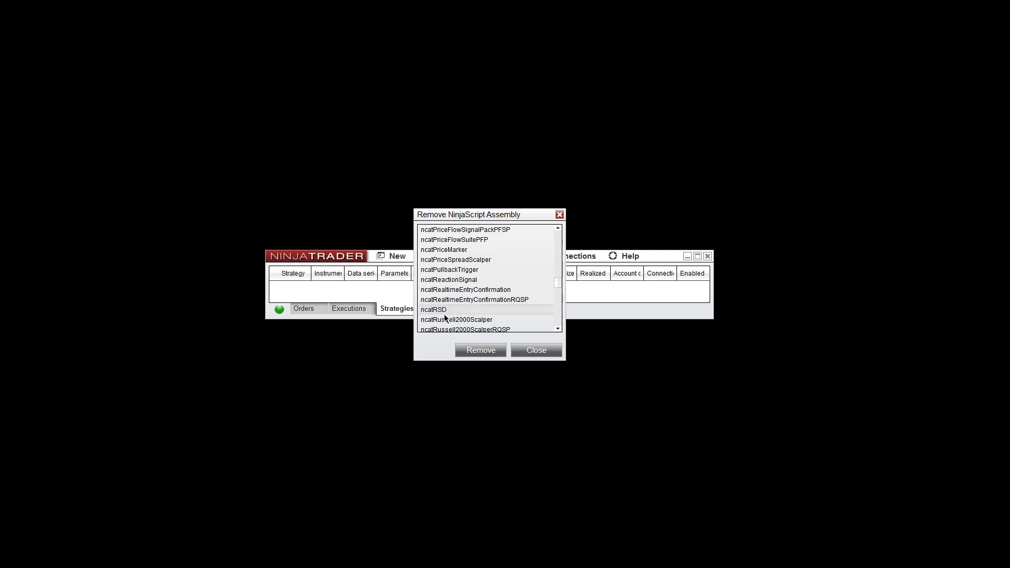
mouse_move(532, 372)
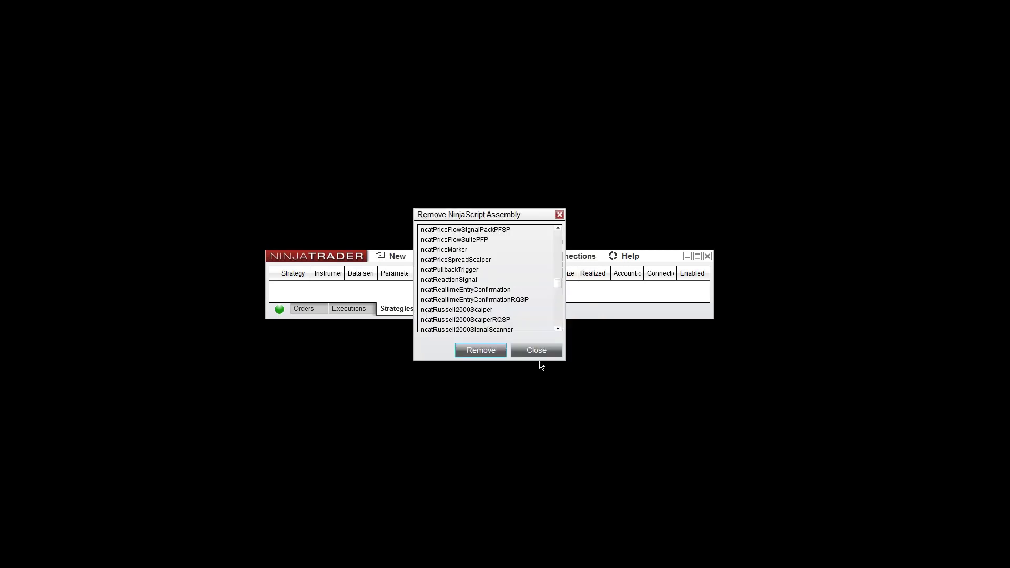
mouse_move(536, 350)
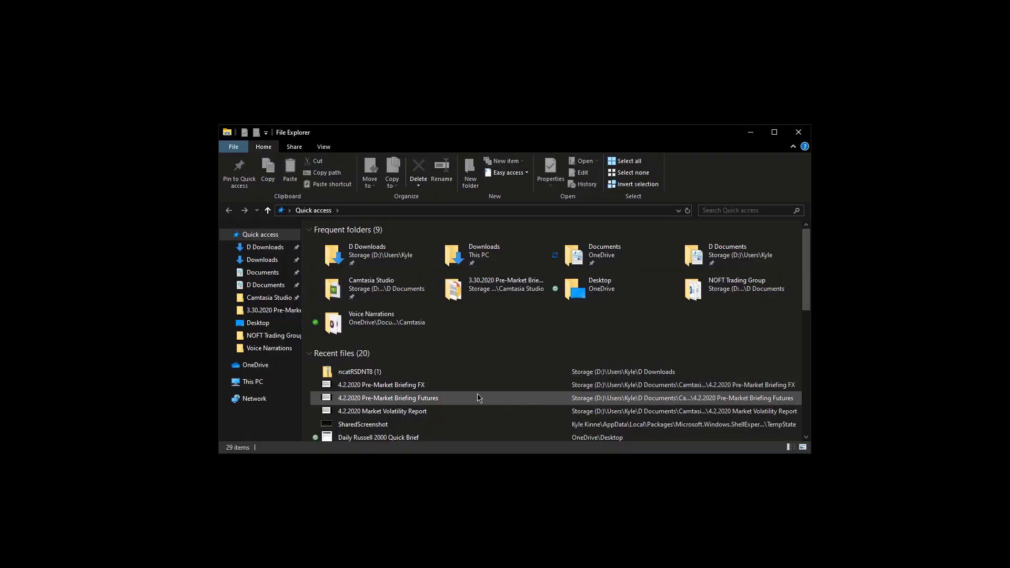
mouse_move(287, 137)
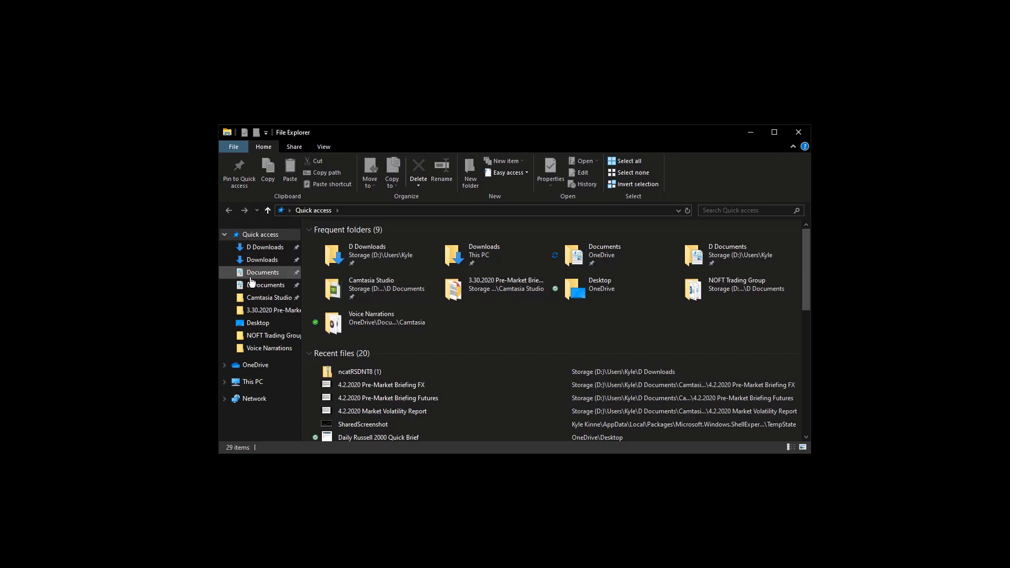
Navigate from Documents into NinjaTrader 8, then into its templates folder
left_click(263, 272)
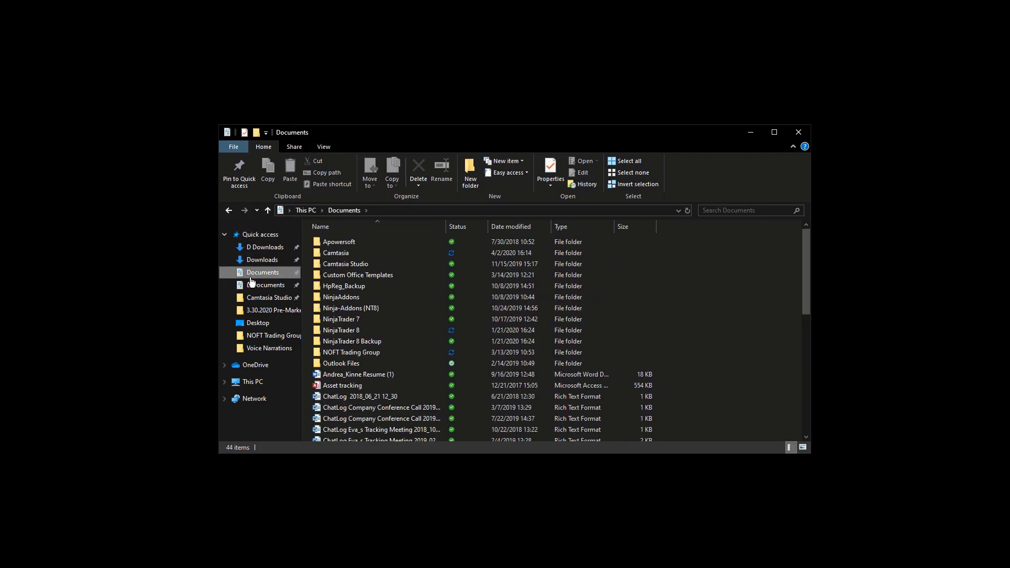
left_click(342, 330)
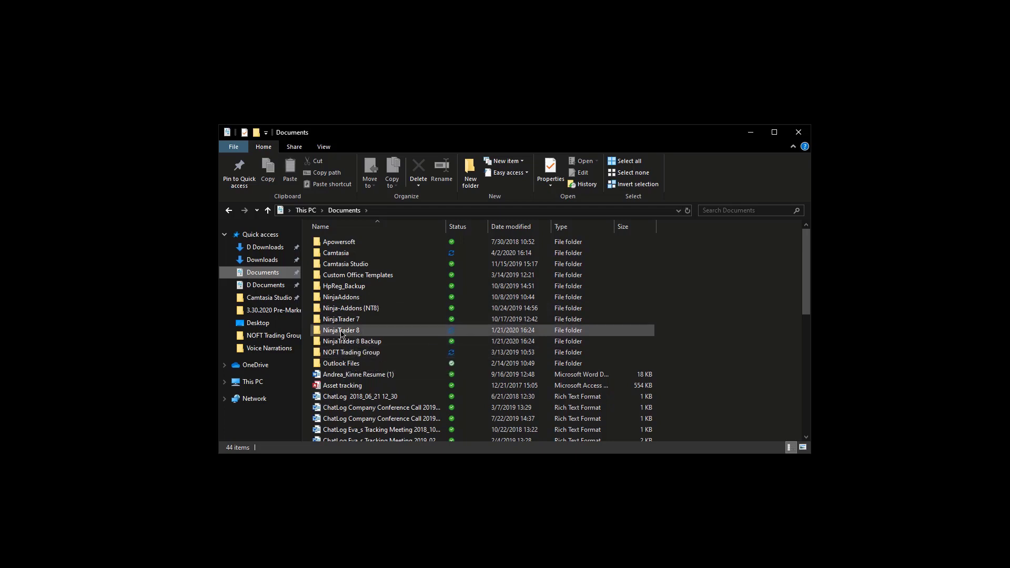
double_click(342, 330)
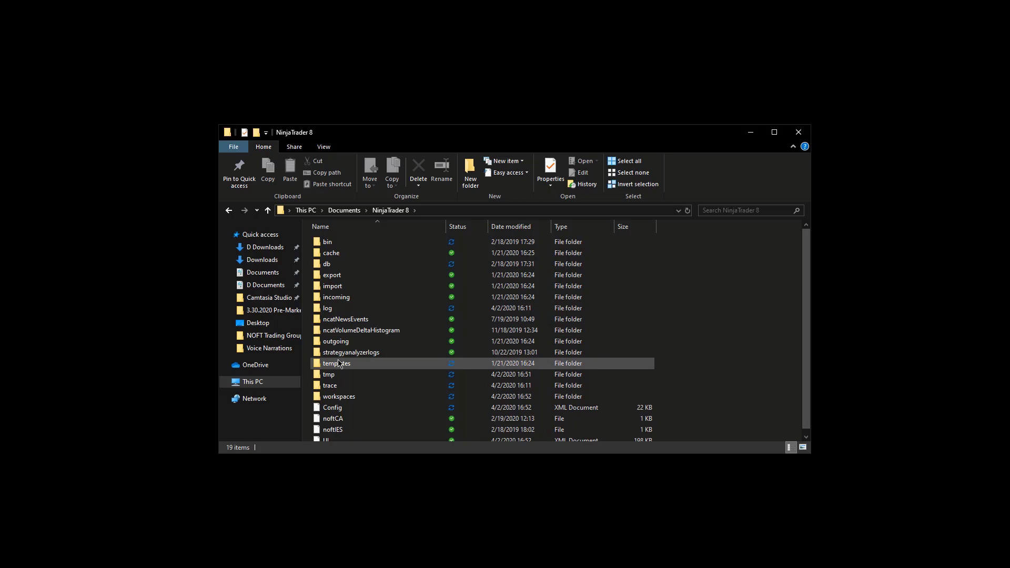
double_click(336, 364)
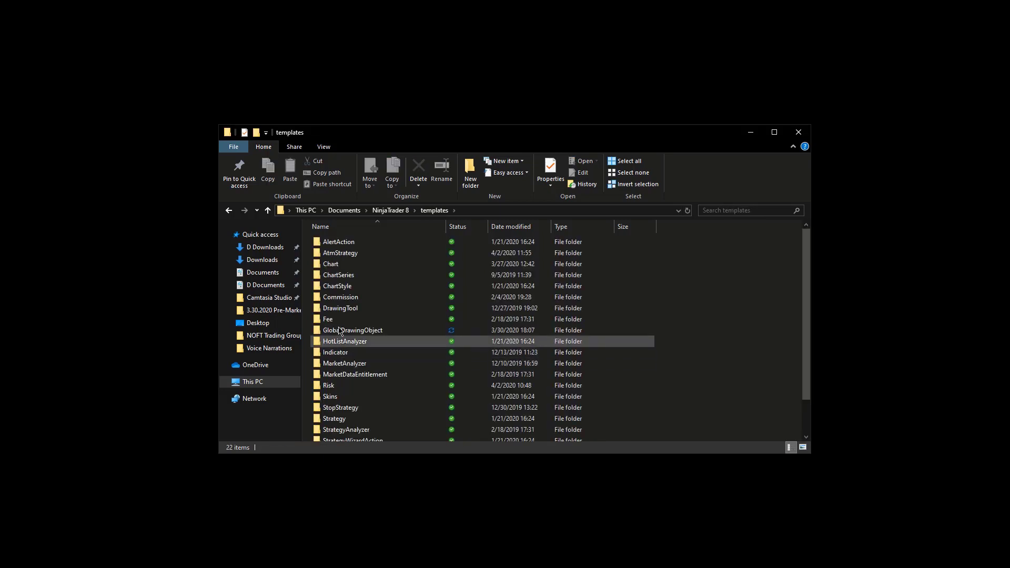
double_click(331, 264)
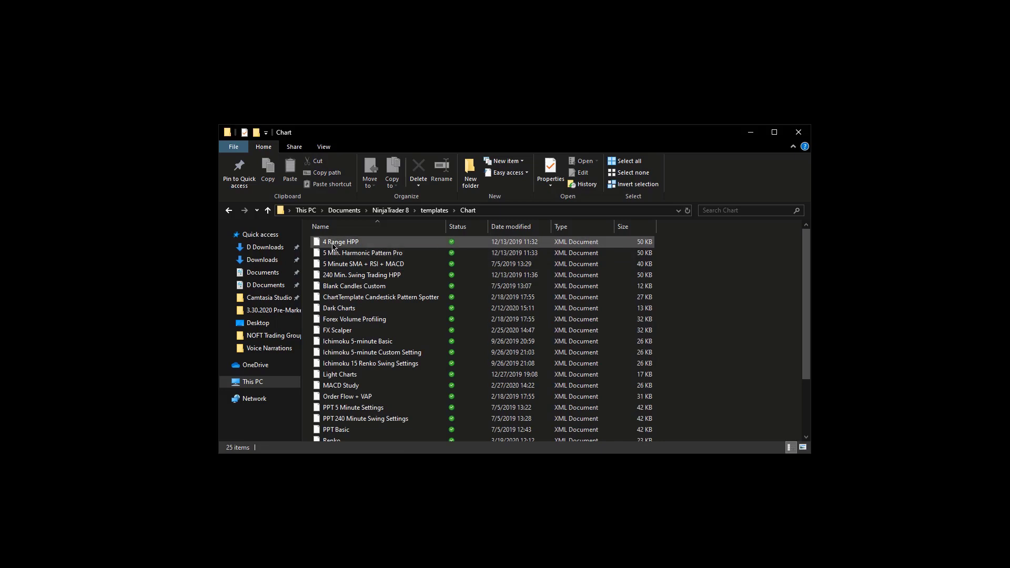
left_click(348, 396)
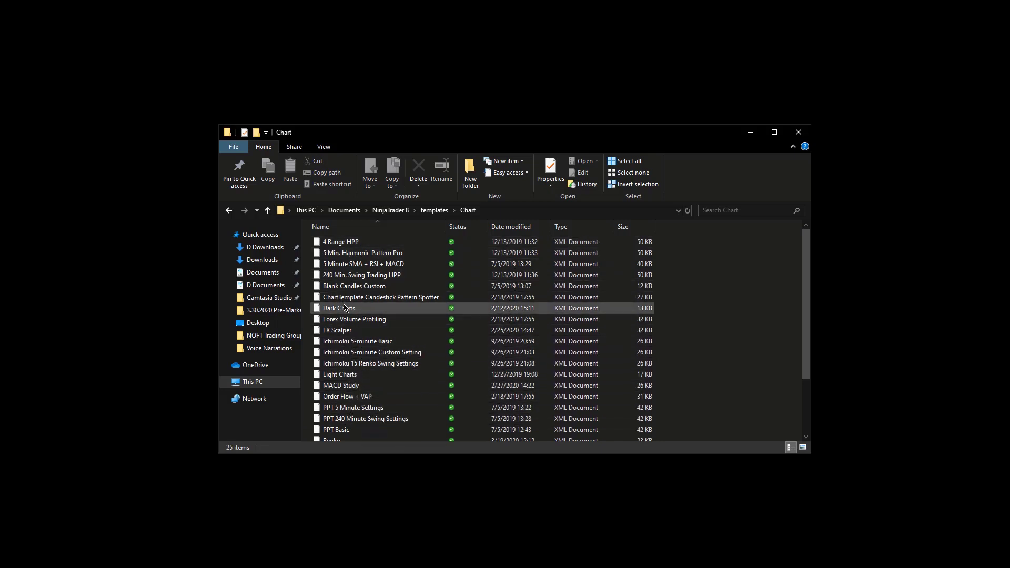
left_click(357, 341)
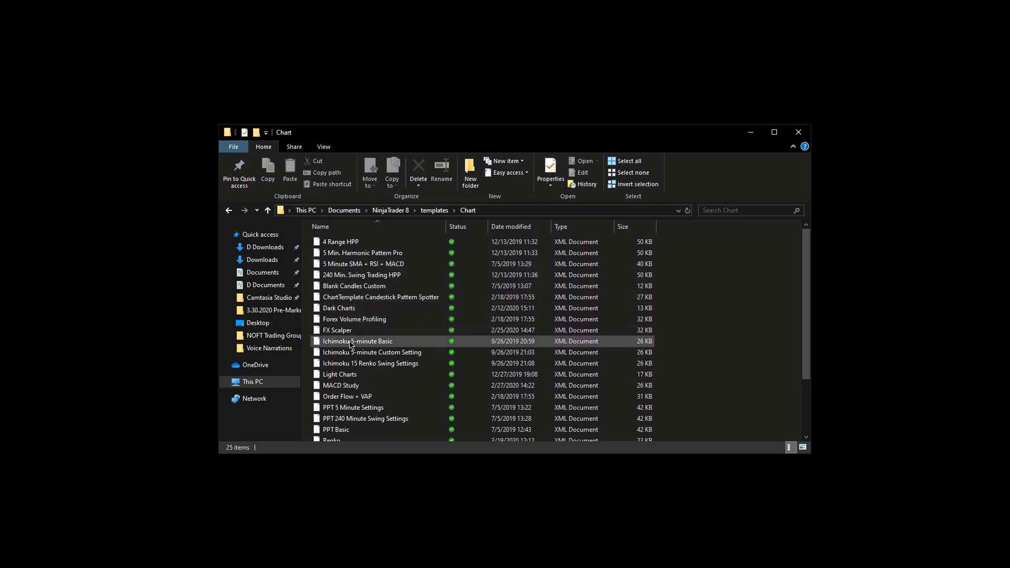
left_click(365, 263)
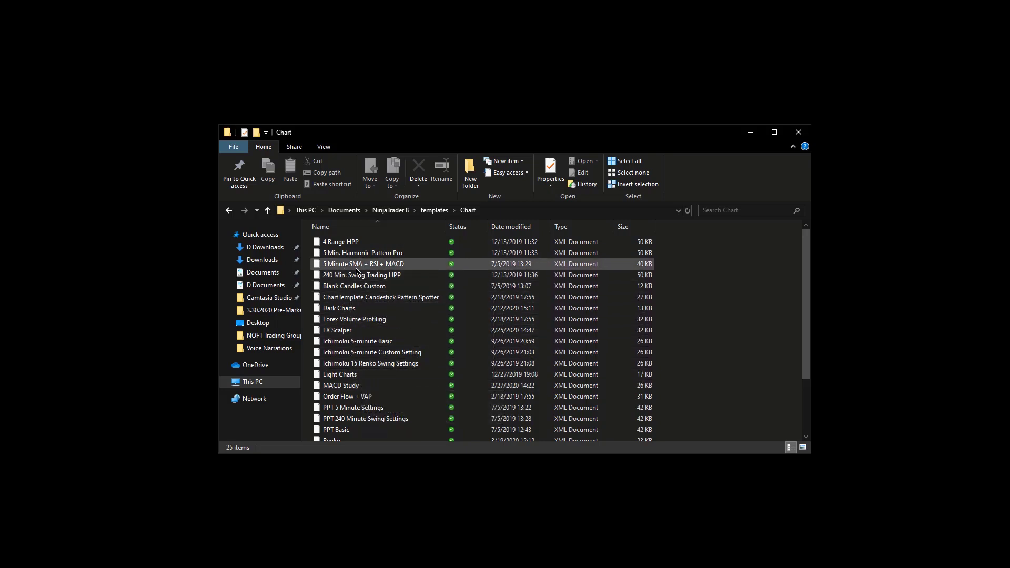
left_click(355, 285)
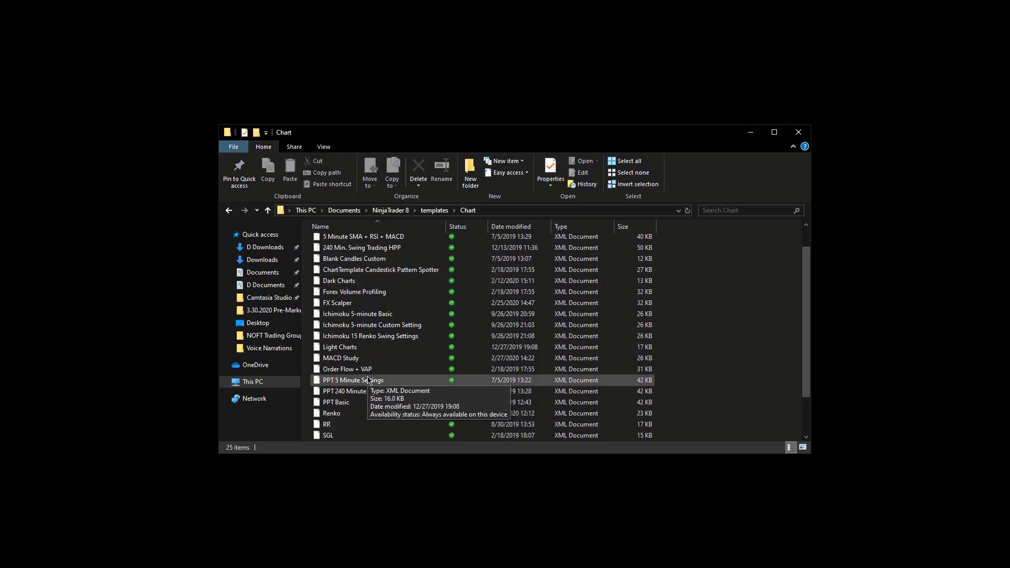
scroll("down", 3)
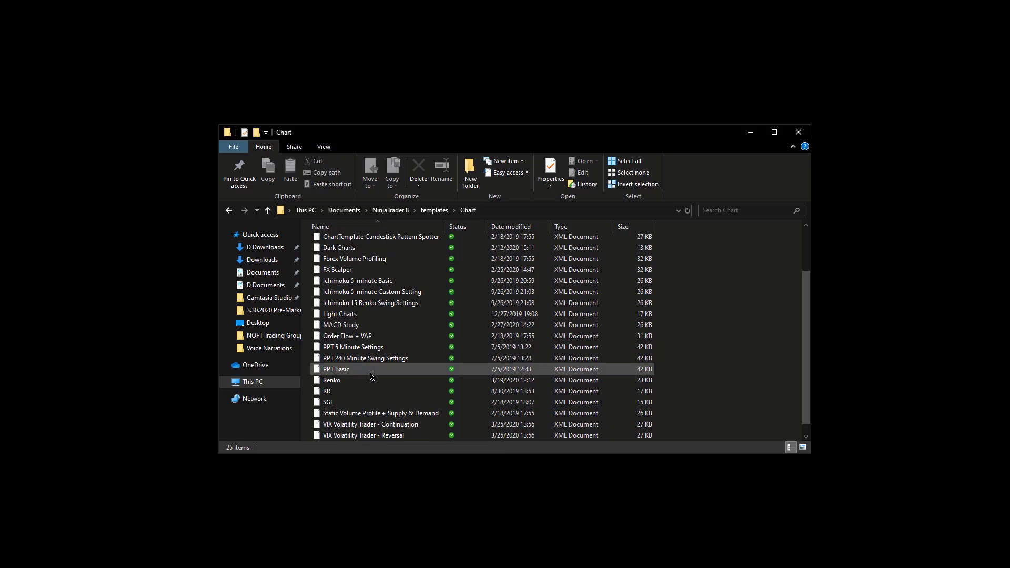
mouse_move(362, 375)
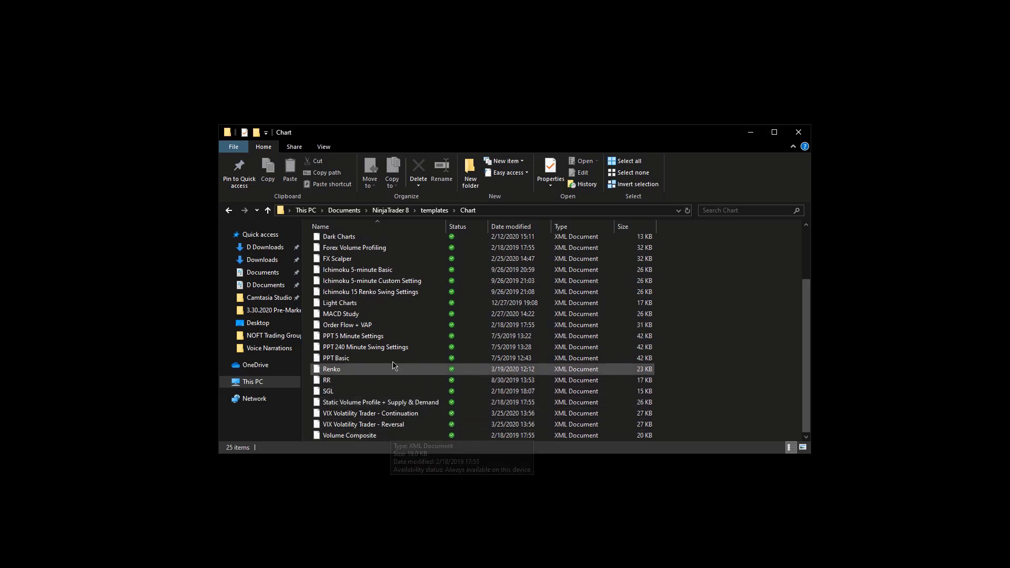
scroll("up", 3)
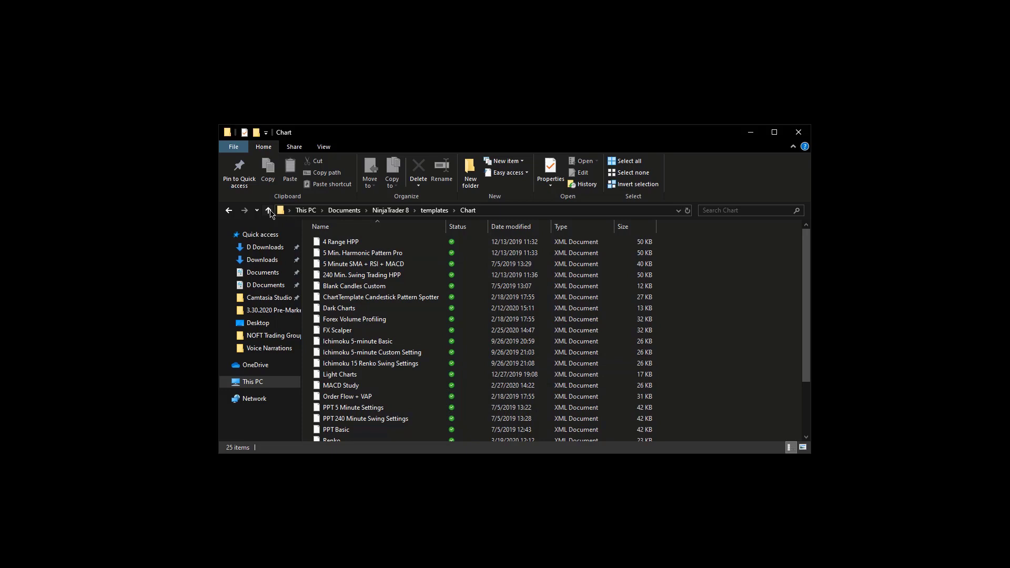
left_click(267, 210)
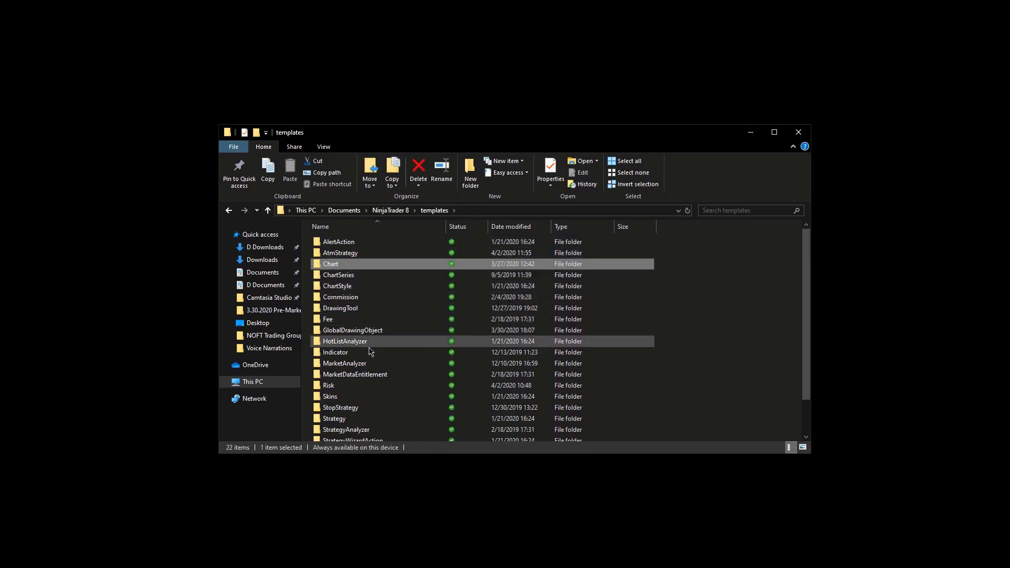
double_click(335, 353)
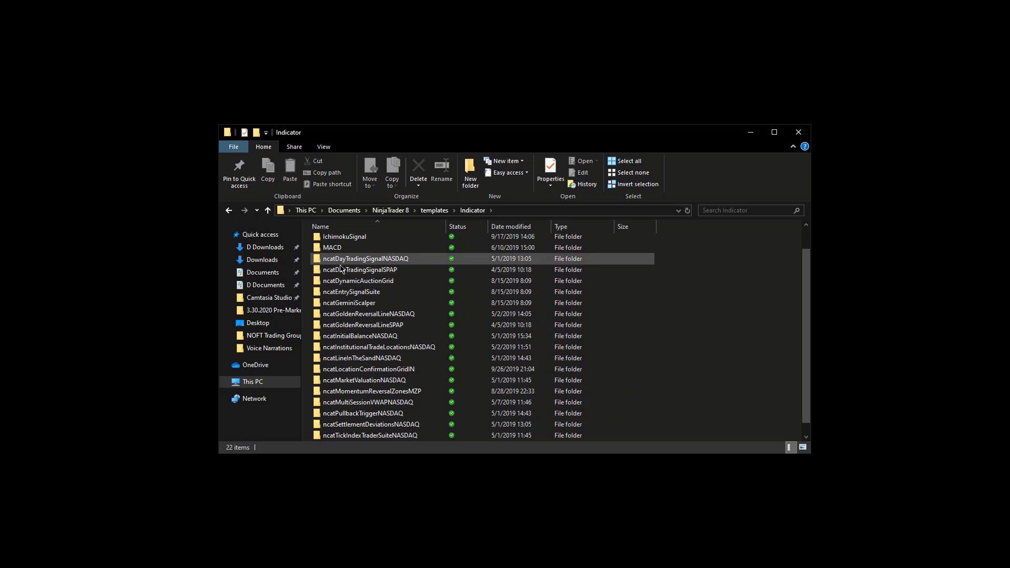
scroll("down", 3)
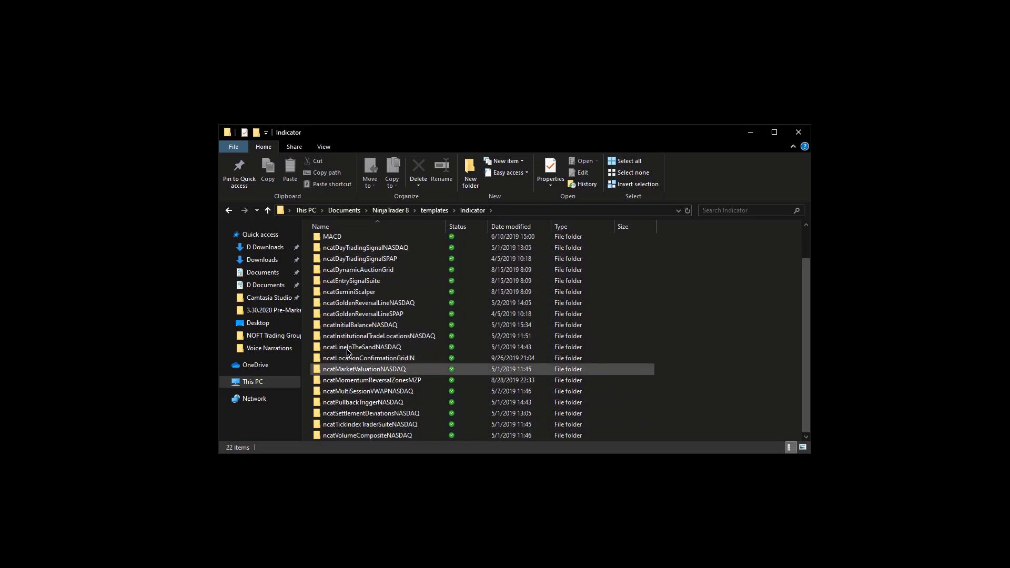
left_click(371, 413)
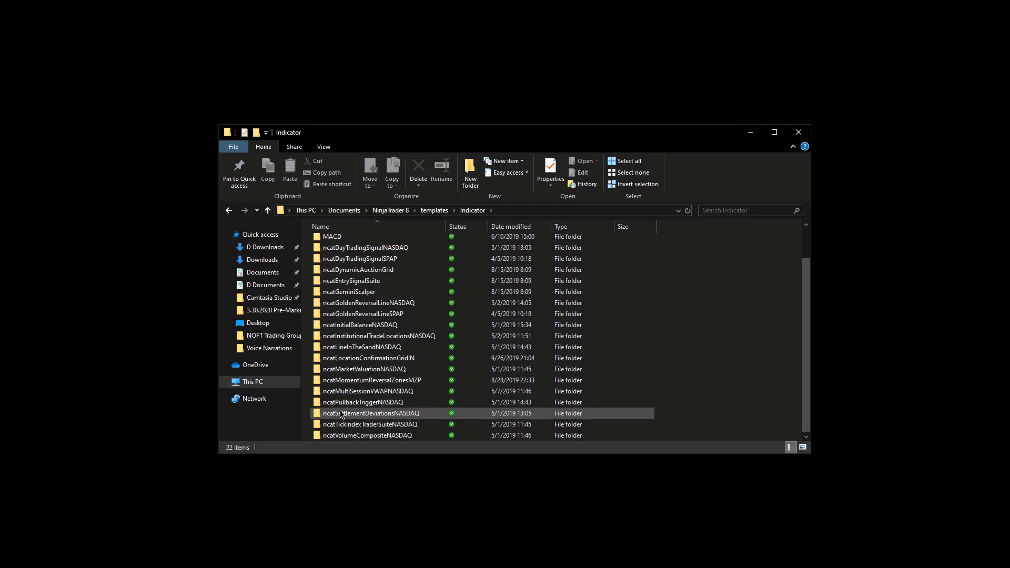
mouse_move(367, 435)
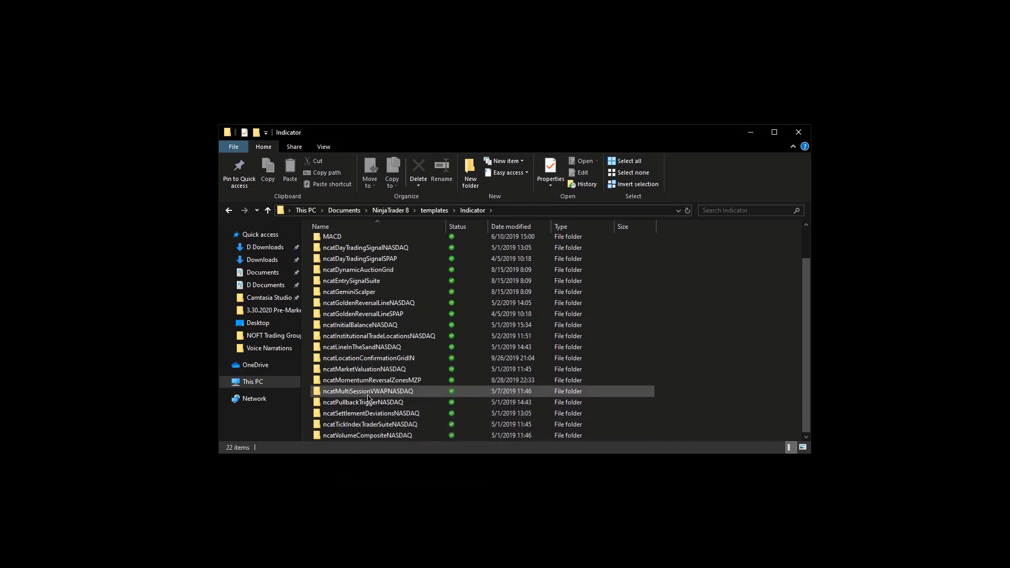
mouse_move(341, 391)
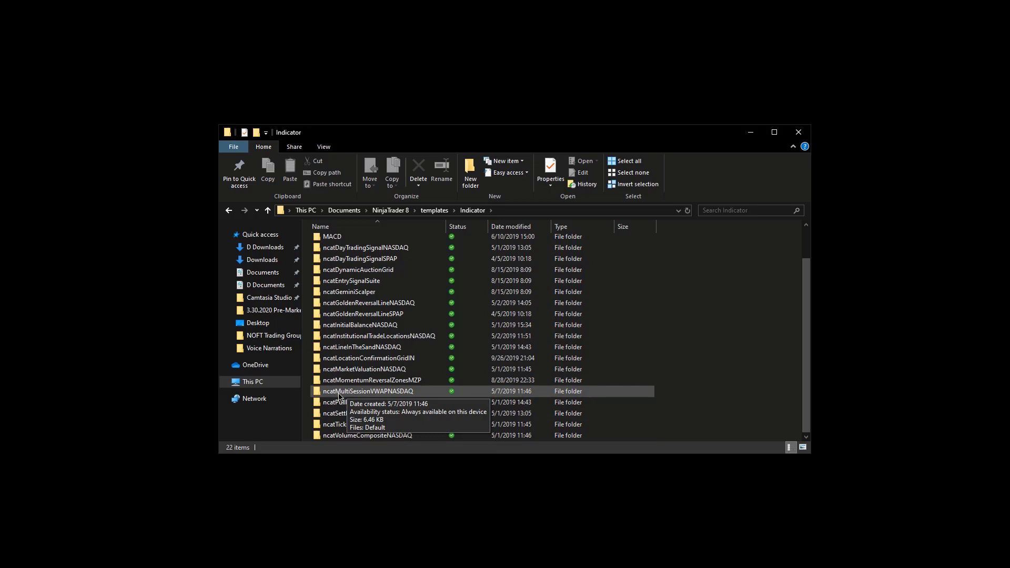
scroll("up", 3)
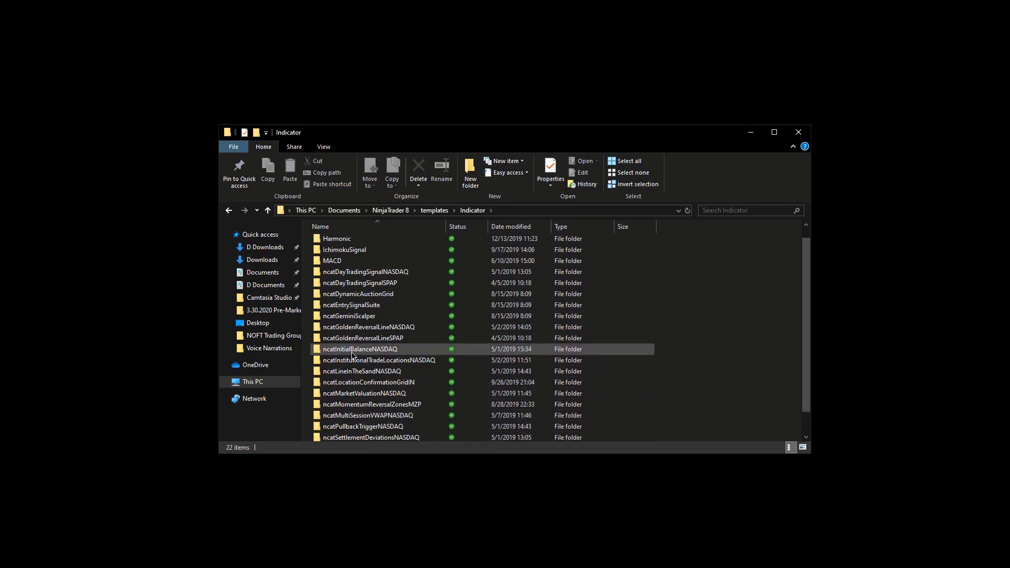
scroll("up", 3)
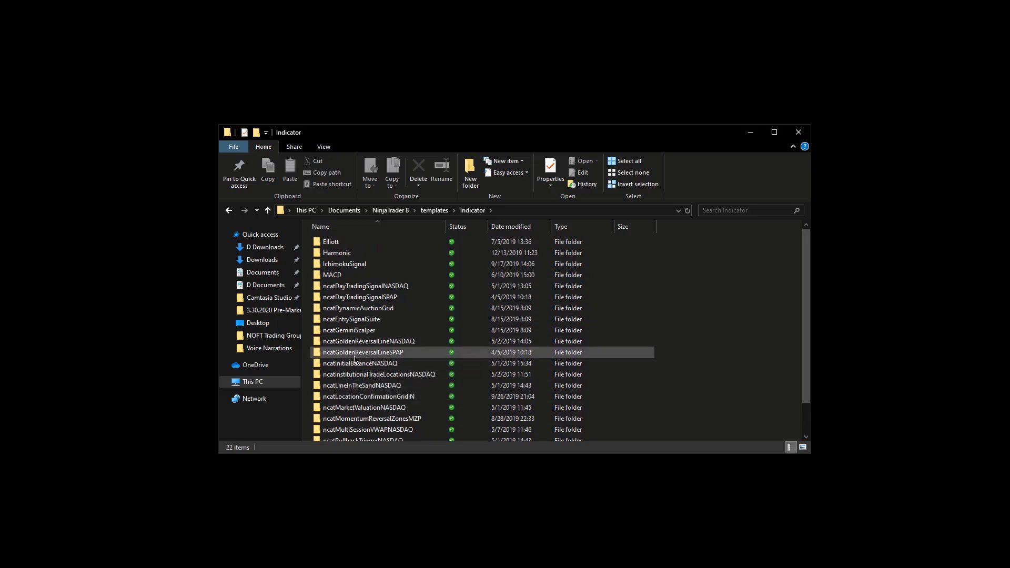
mouse_move(353, 353)
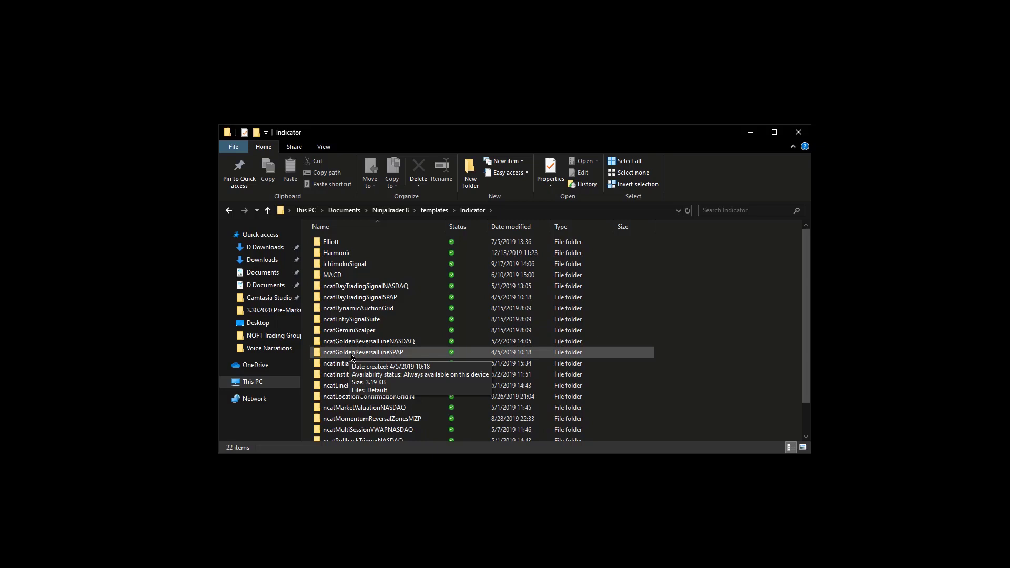
right_click(364, 352)
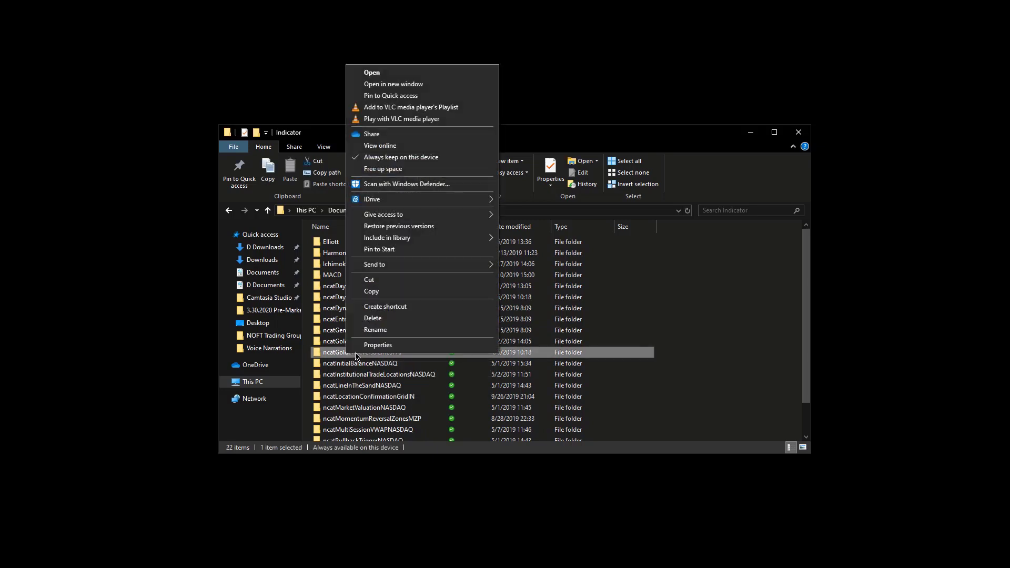
mouse_move(704, 189)
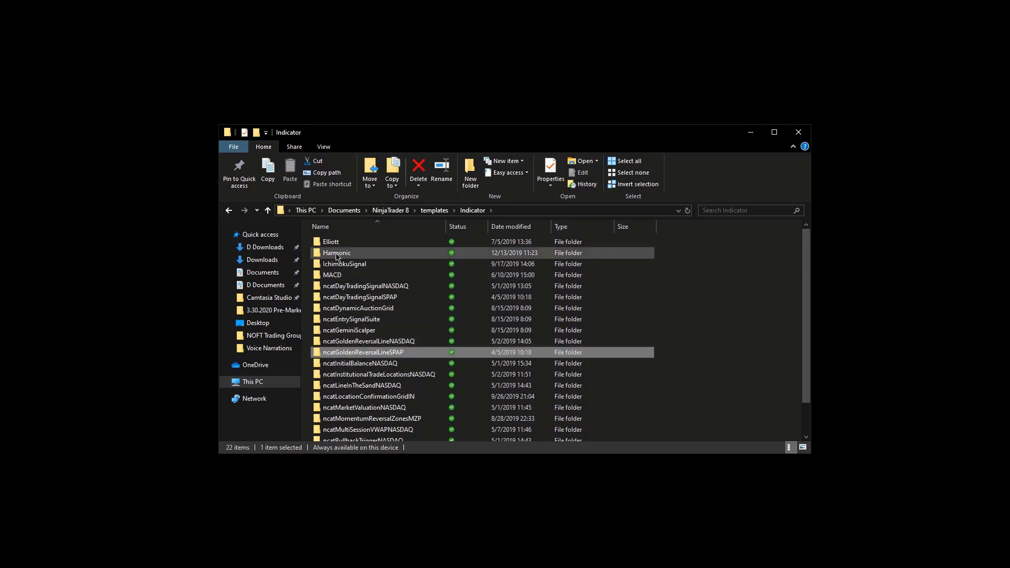
Go up one level to the NinjaTrader 8 templates folder
left_click(267, 210)
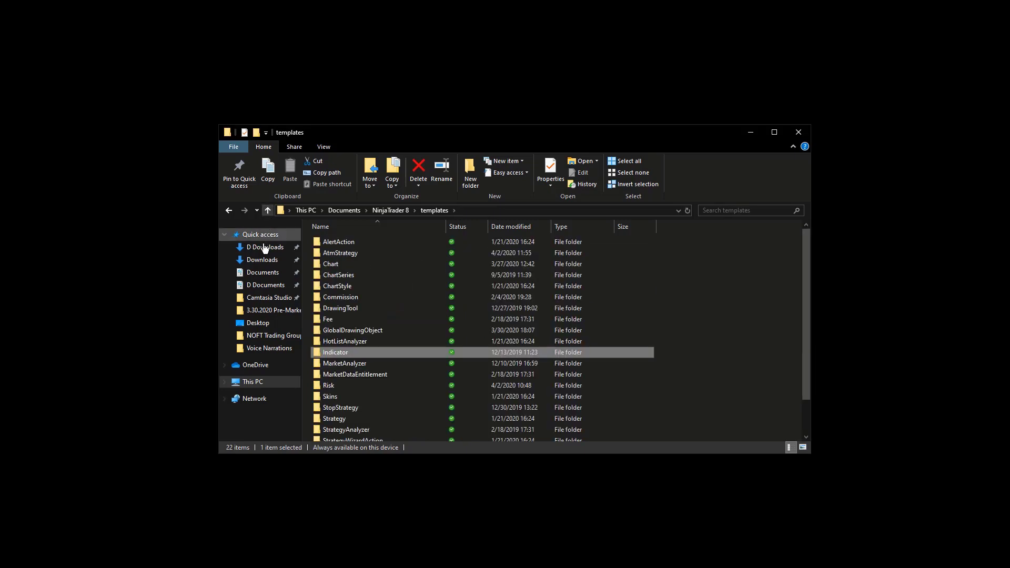
mouse_move(383, 215)
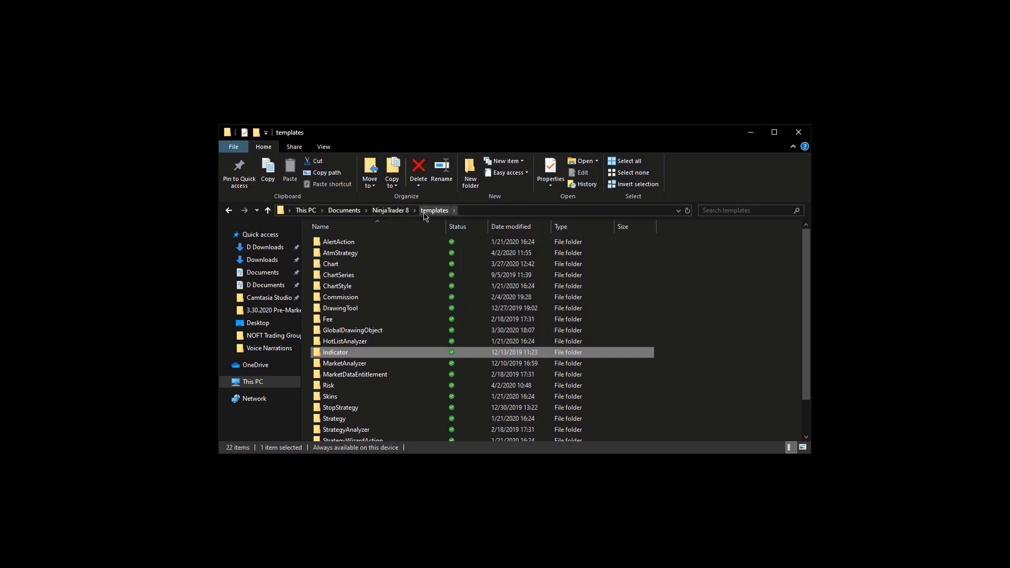
mouse_move(332, 263)
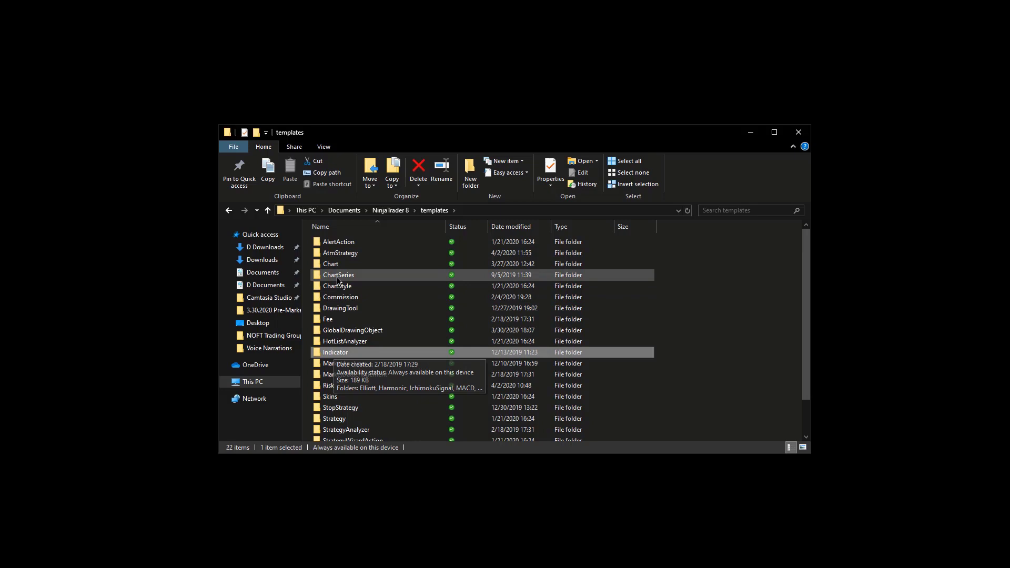
mouse_move(330, 264)
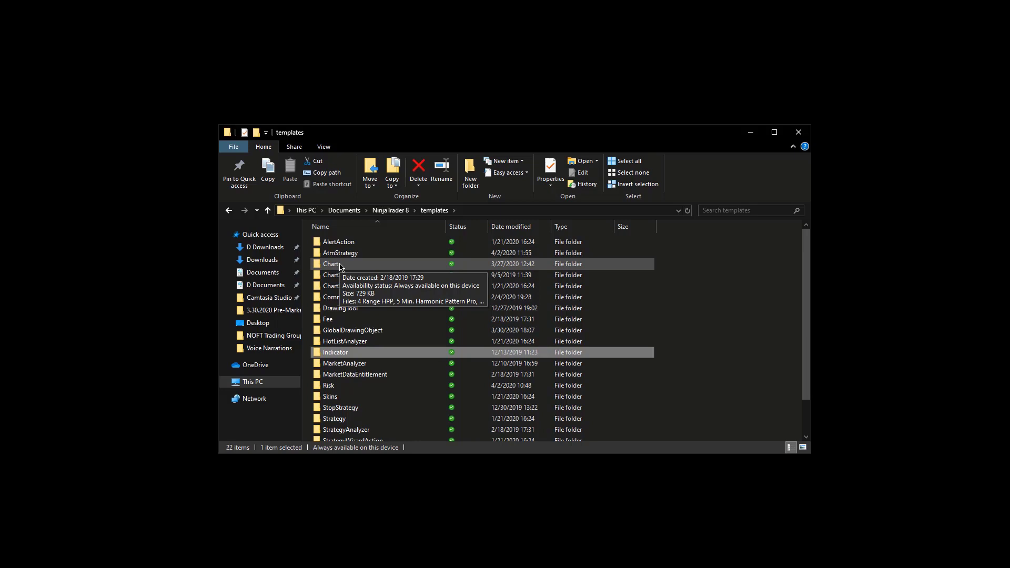
mouse_move(389, 367)
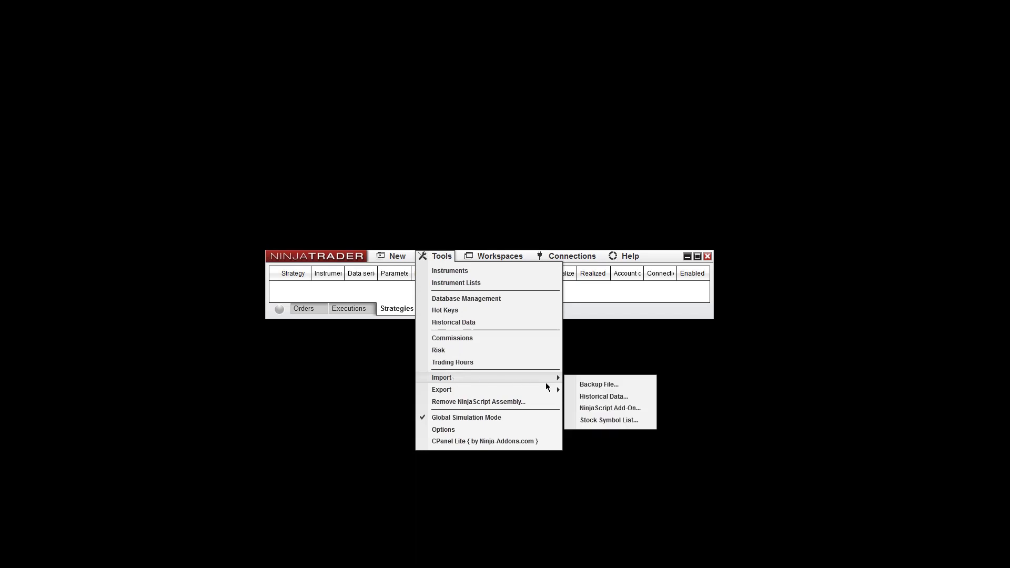
mouse_move(609, 408)
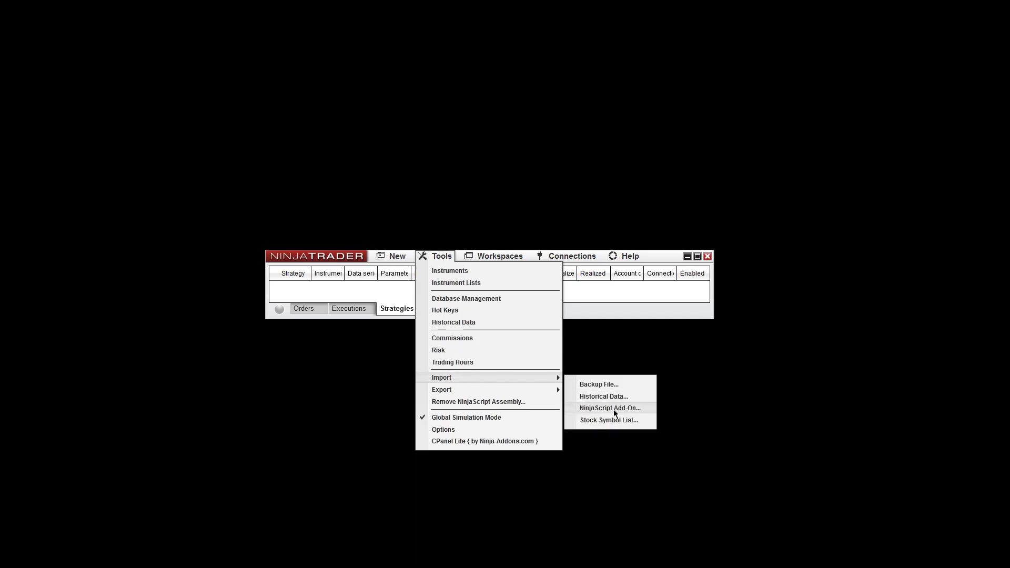
Open the NinjaScript Add-On import dialog from Tools > Import
left_click(609, 408)
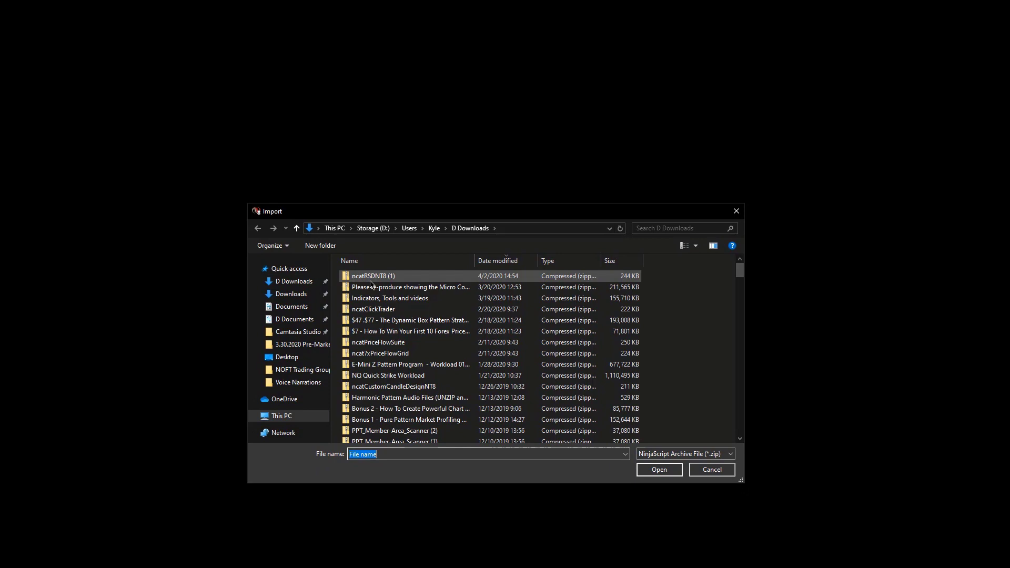
mouse_move(373, 276)
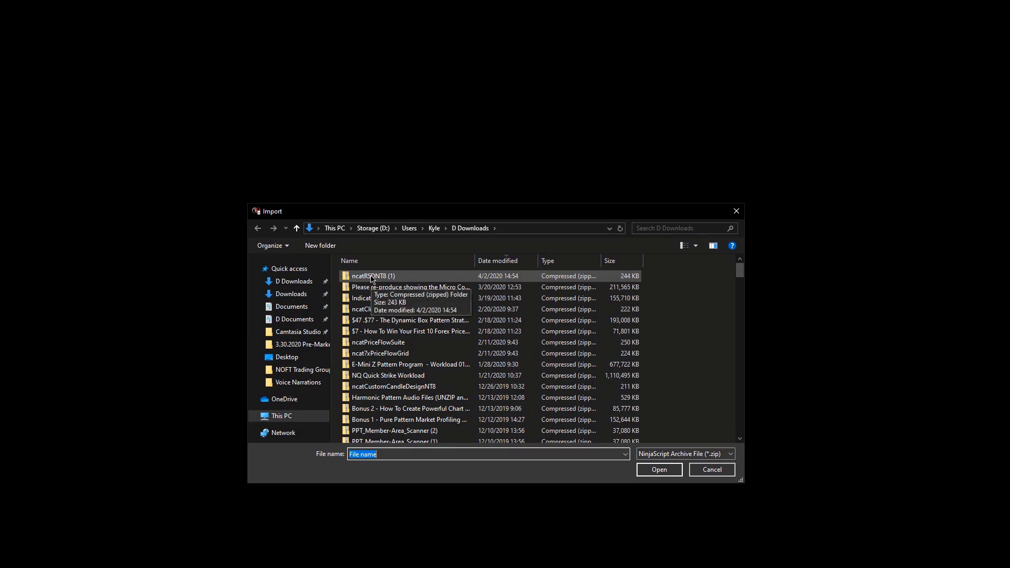
mouse_move(379, 282)
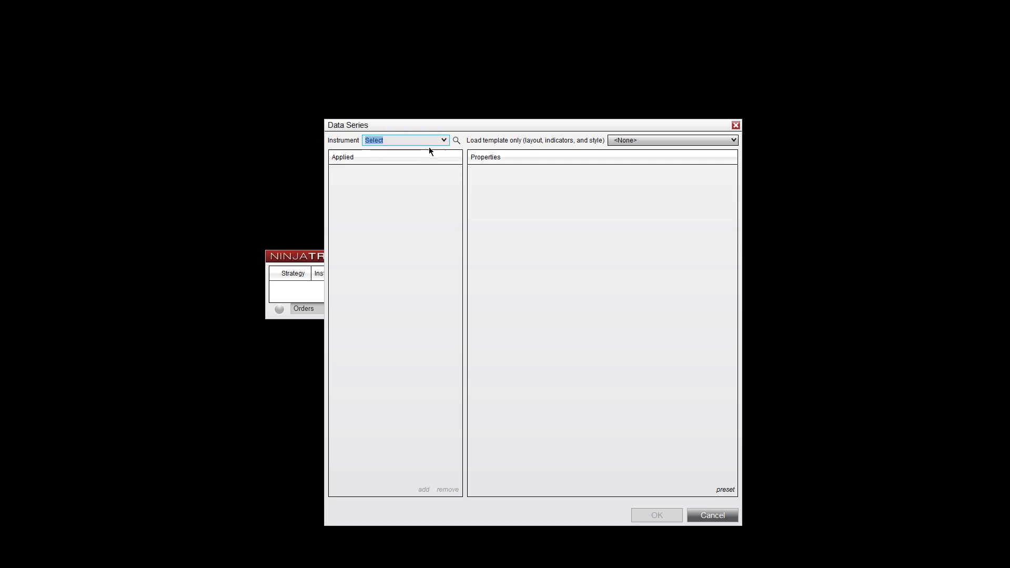
Create a maximized MES 06-20 60-minute chart and bring up its context menu
left_click(442, 140)
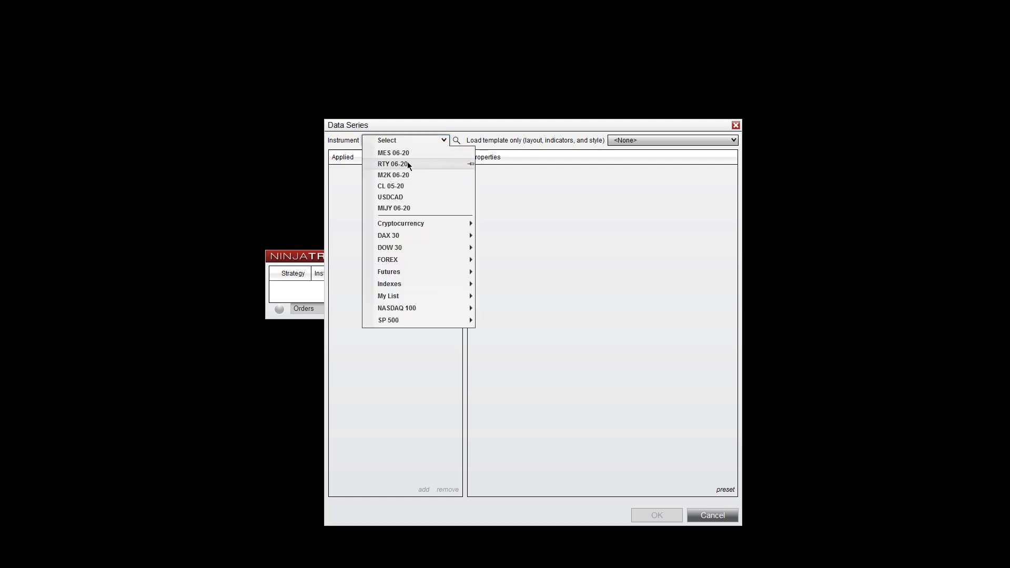
left_click(393, 153)
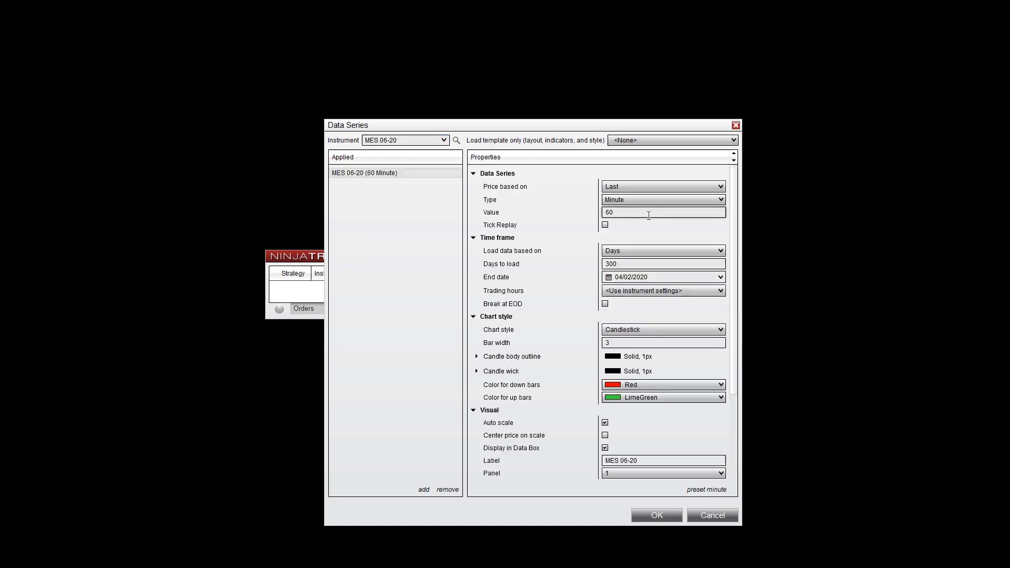
left_click(656, 515)
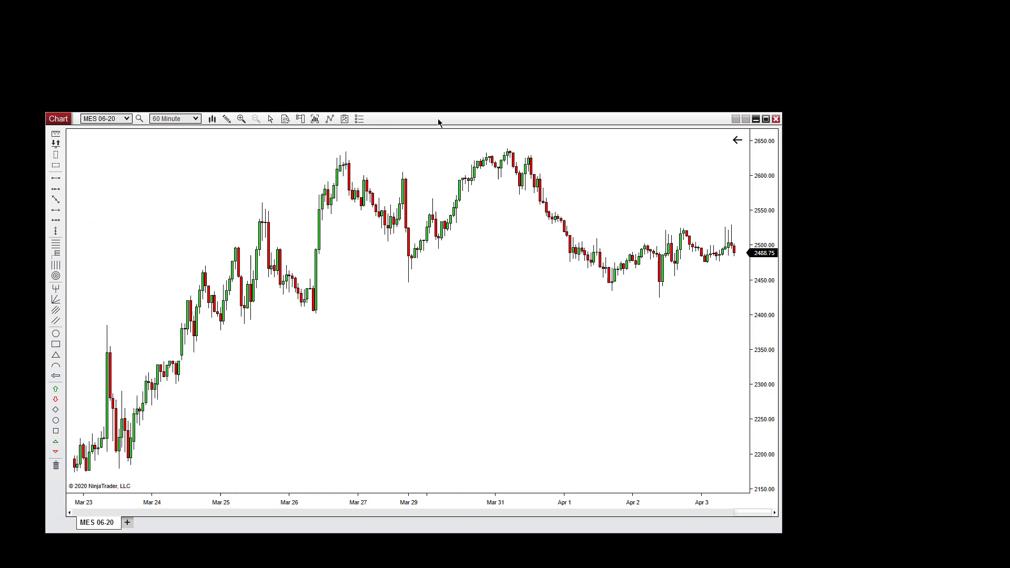
left_click(757, 118)
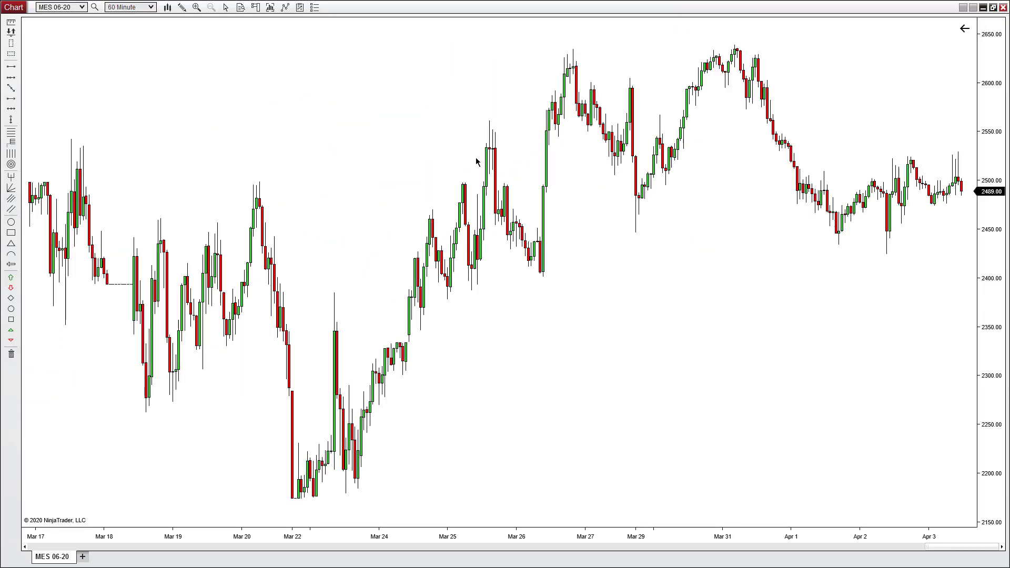
right_click(477, 162)
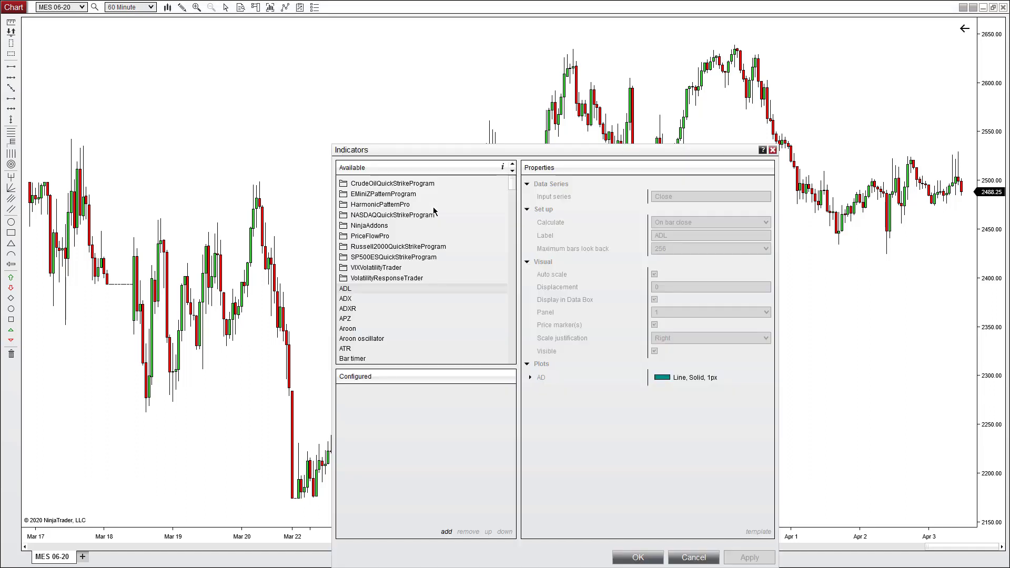
Add ncatRSD from the Available indicators list and review its properties
scroll("down", 3)
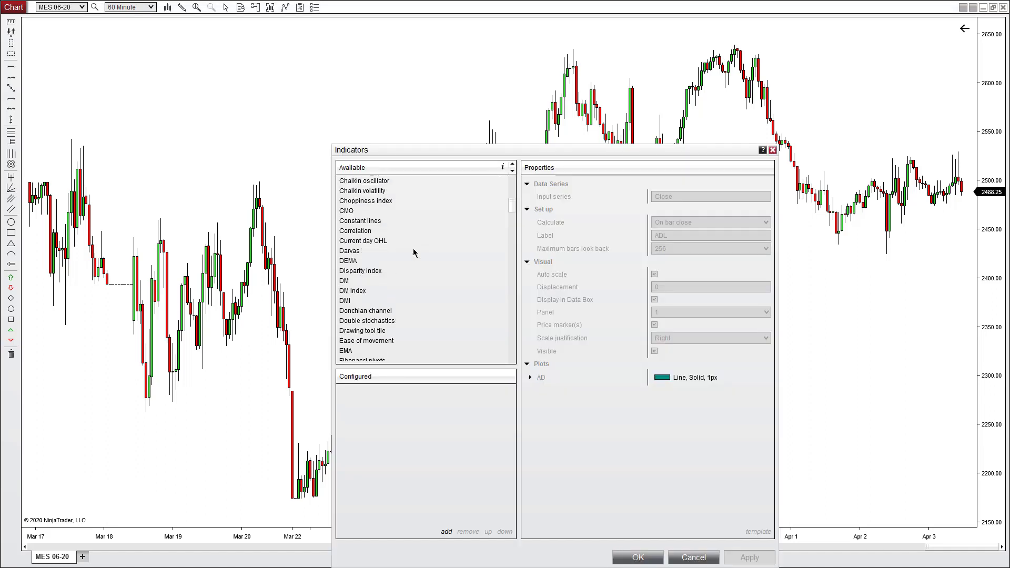
scroll("down", 3)
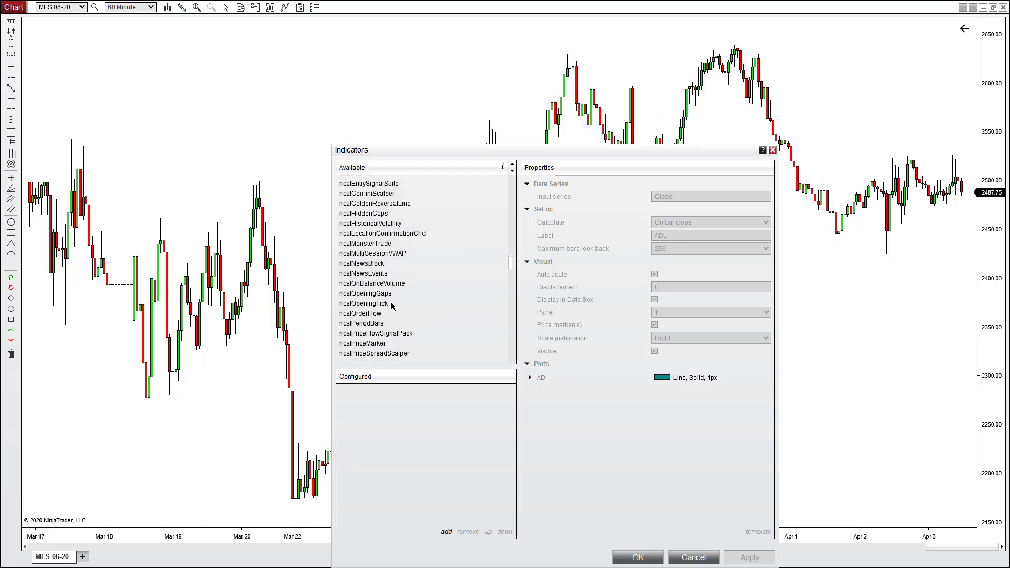
scroll("down", 3)
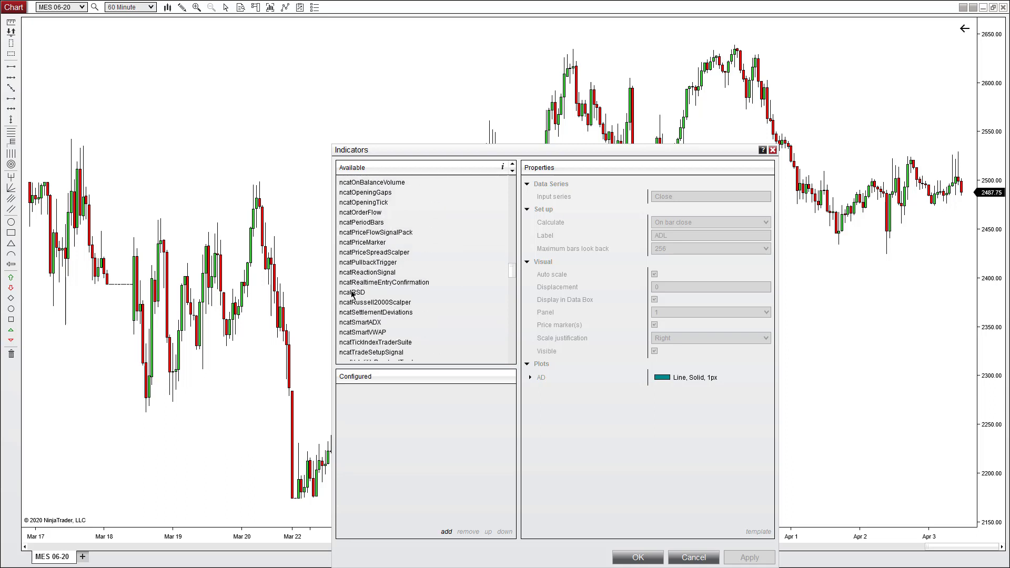
left_click(352, 292)
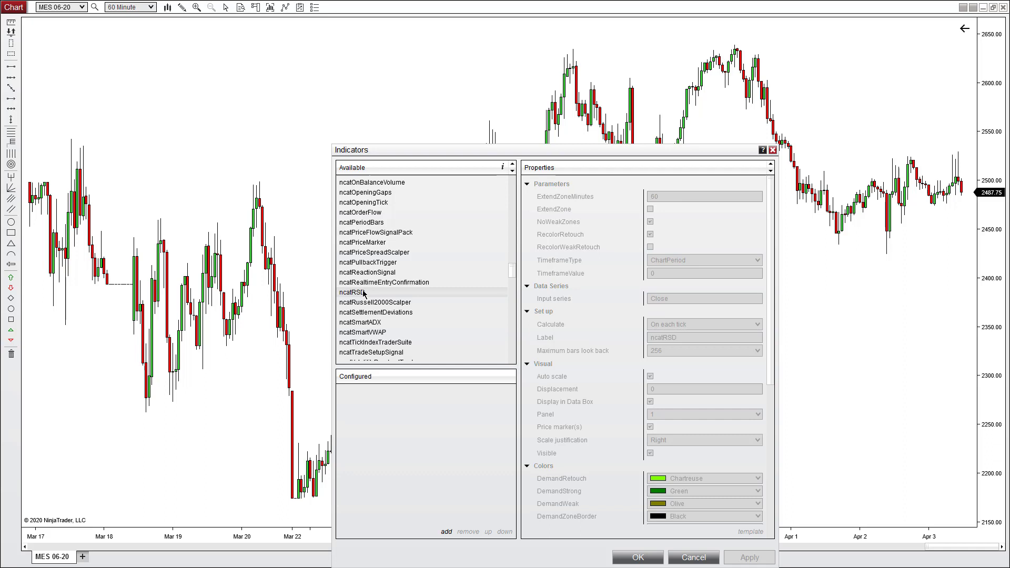
left_click(445, 532)
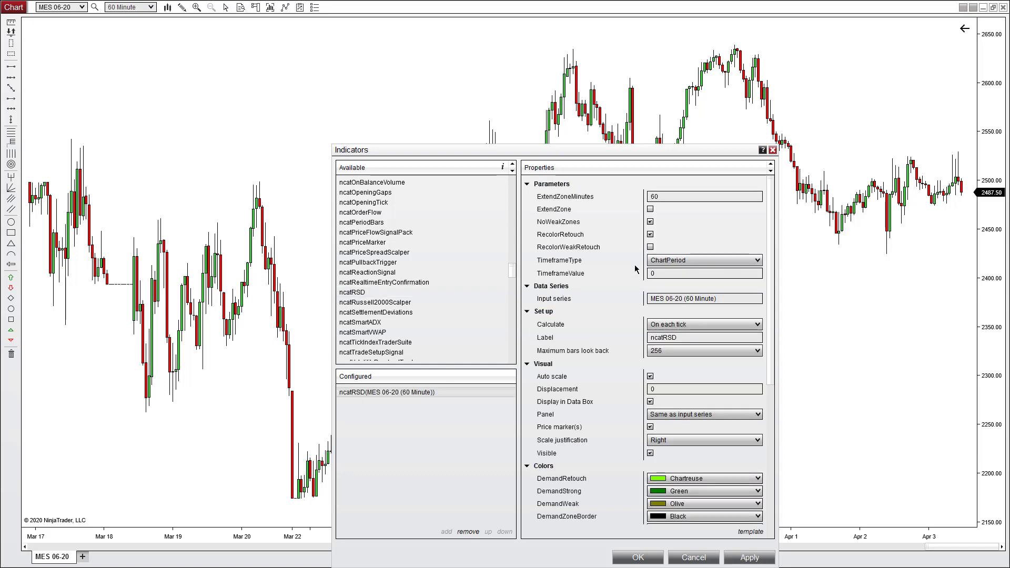
scroll("down", 3)
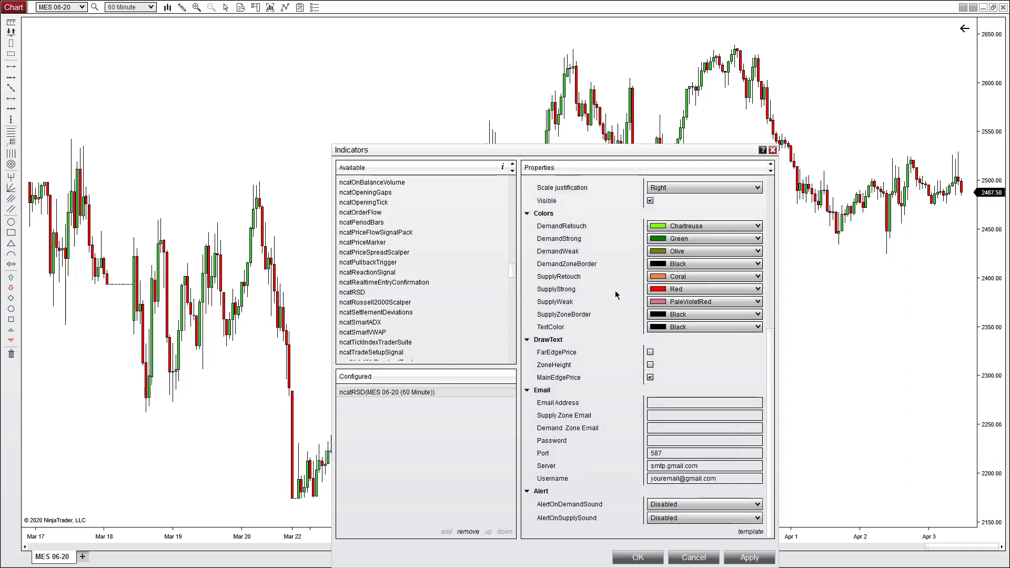
scroll("up", 3)
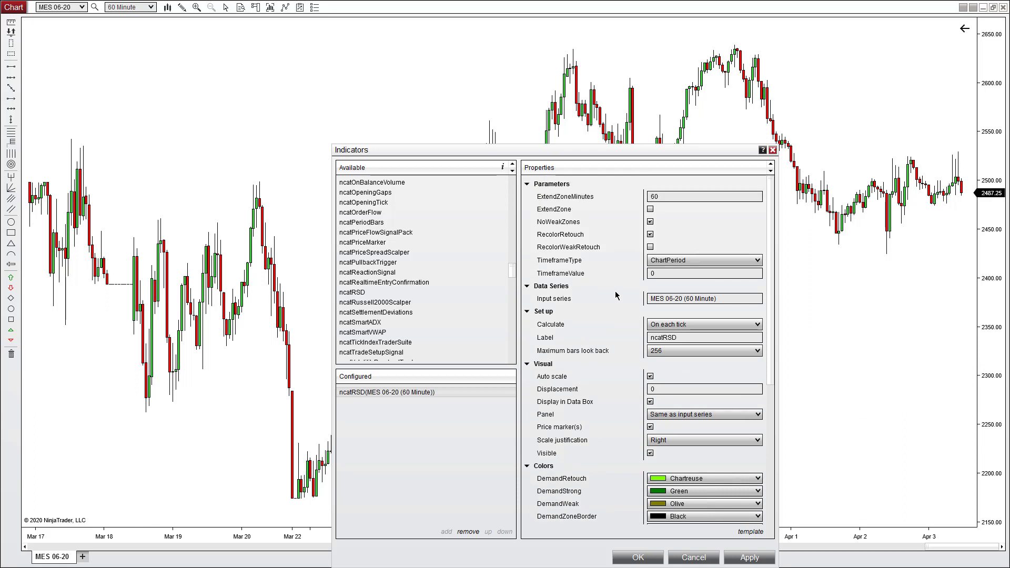